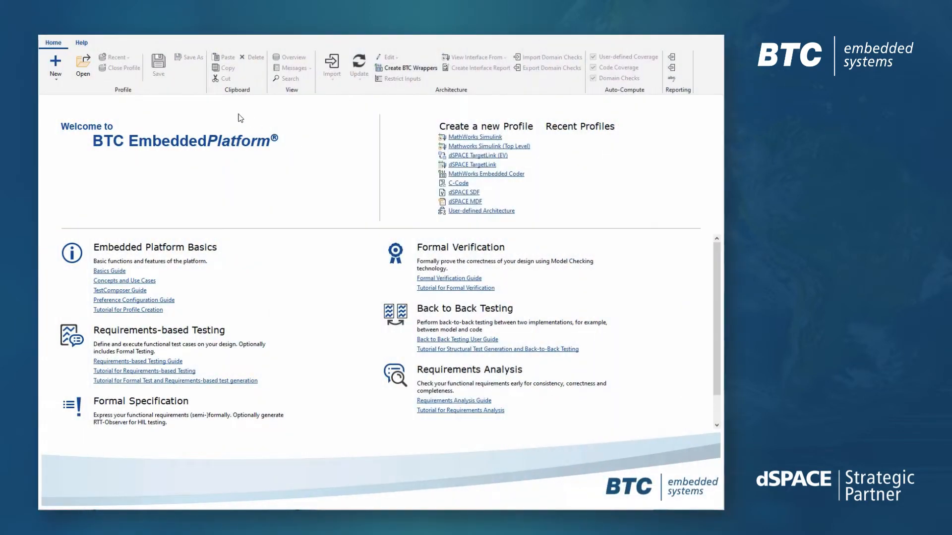
Step: Start a new dSPACE TargetLink profile from the welcome page
click(55, 66)
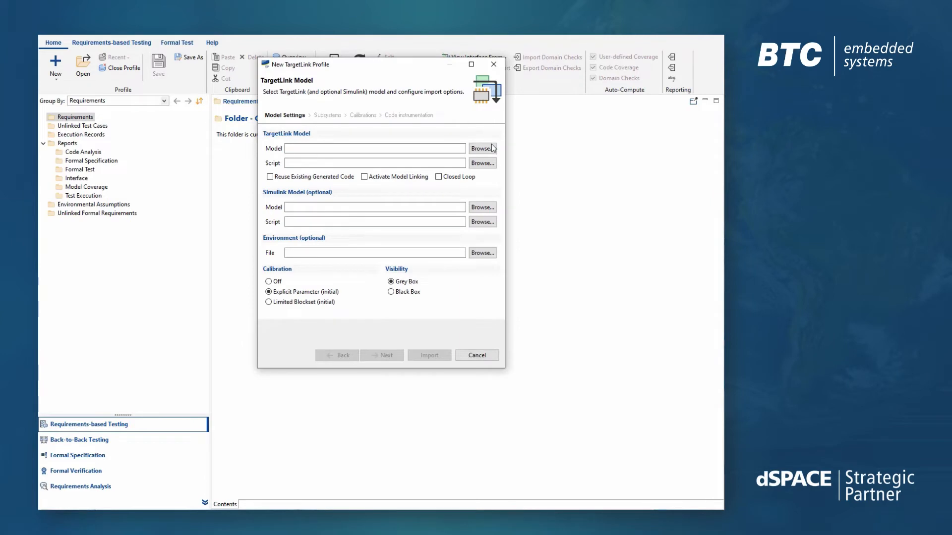
Step: Load start.m from the TL51 folder as the start script and proceed to the Subsystems page
click(481, 148)
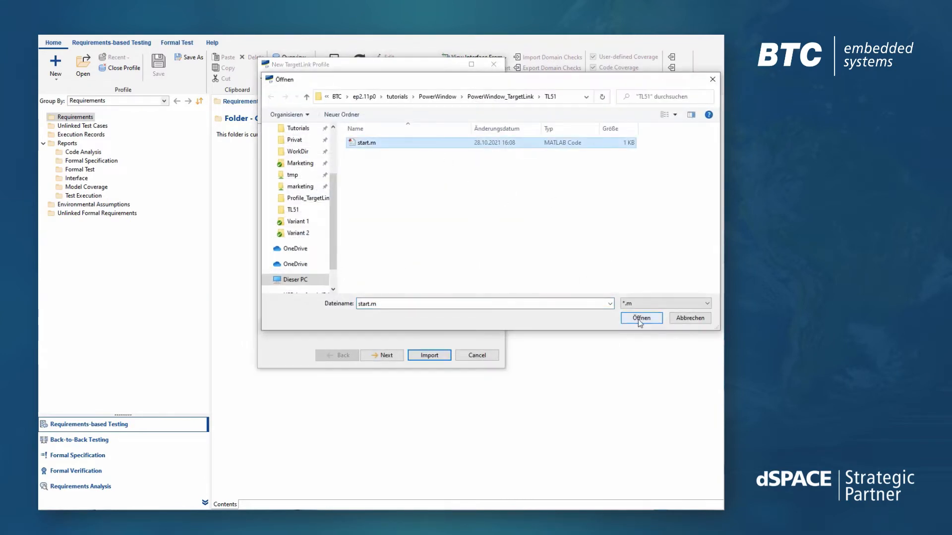
click(641, 318)
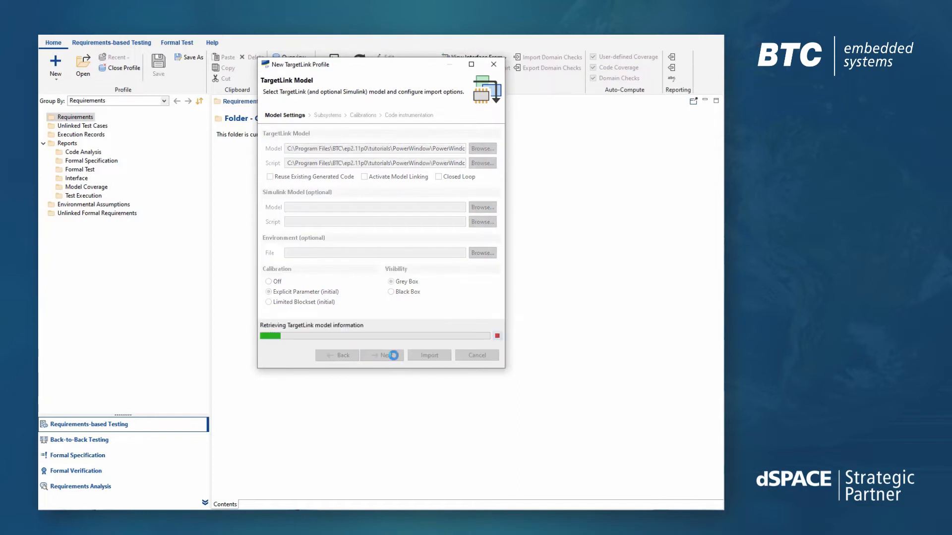
click(382, 355)
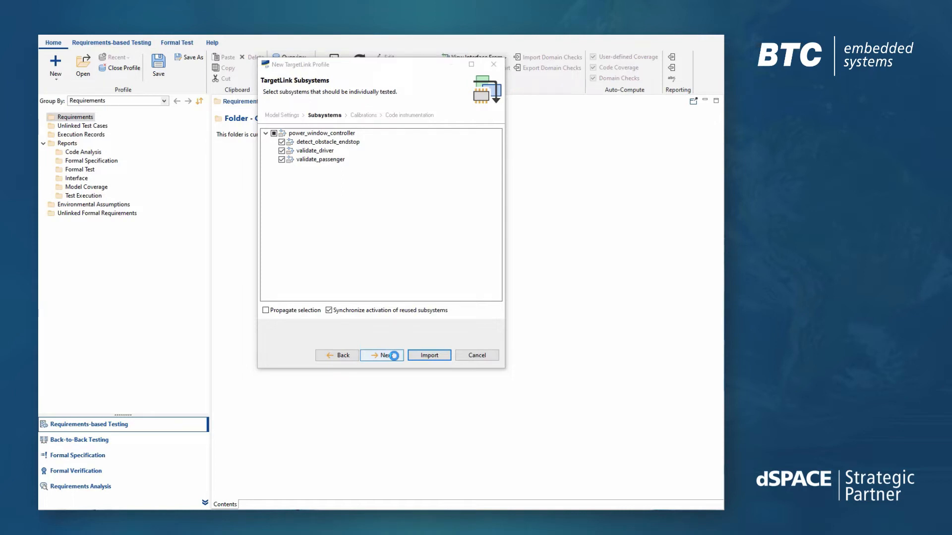
Step: Accept the Calibrations and Code instrumentation defaults and import the TargetLink profile
click(381, 355)
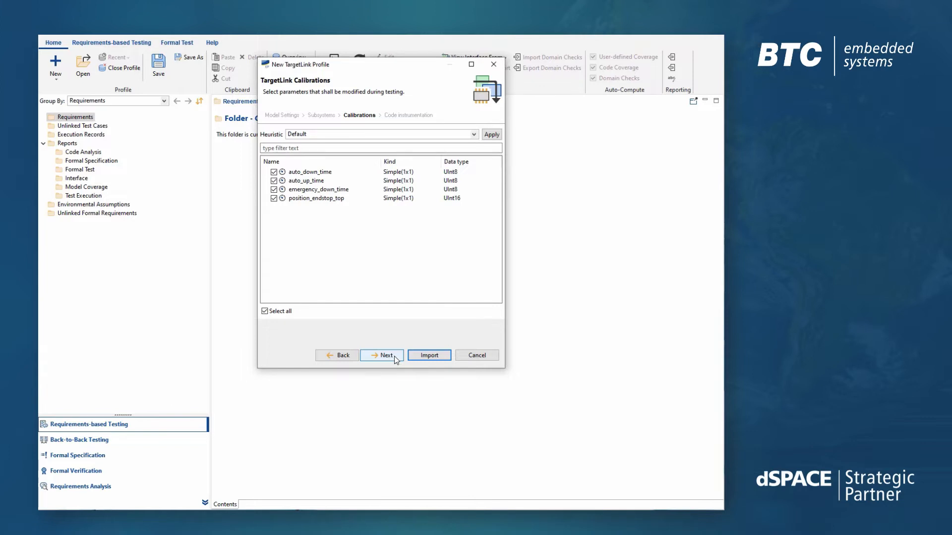
click(381, 355)
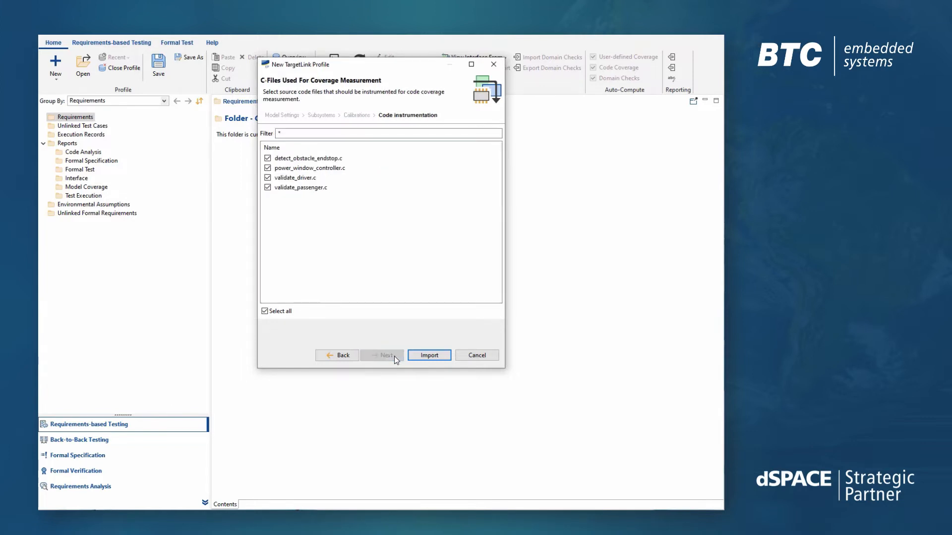
click(428, 355)
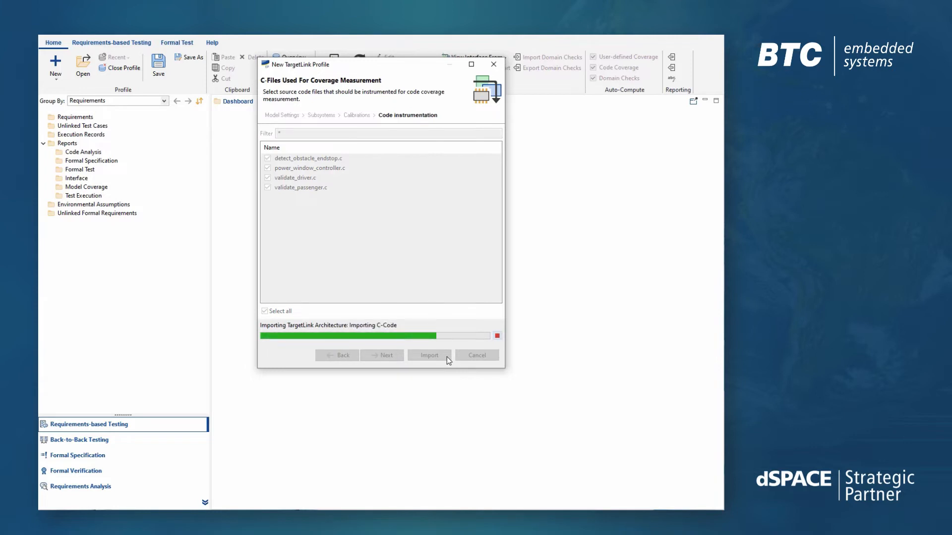
click(429, 355)
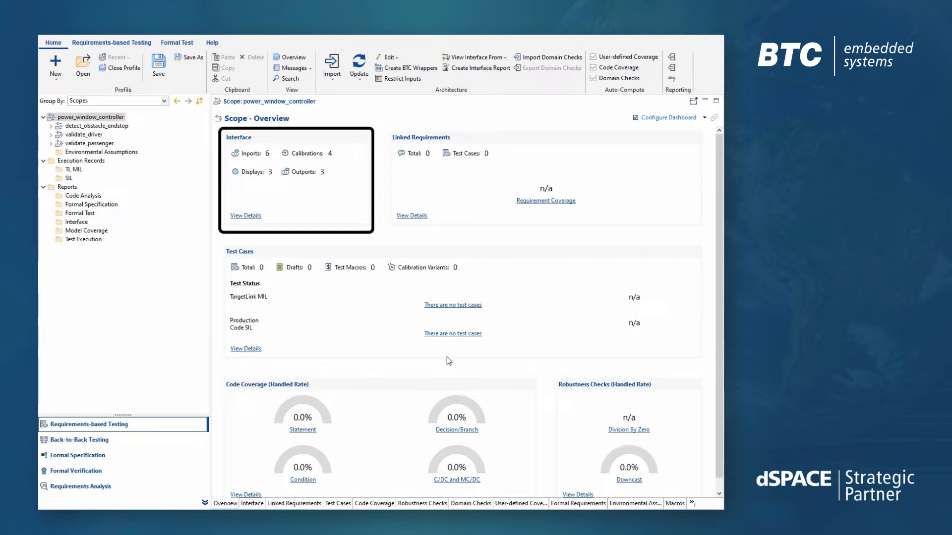
Step: View the full power_window_controller interface and show the driver_up inport in Simulink
click(245, 215)
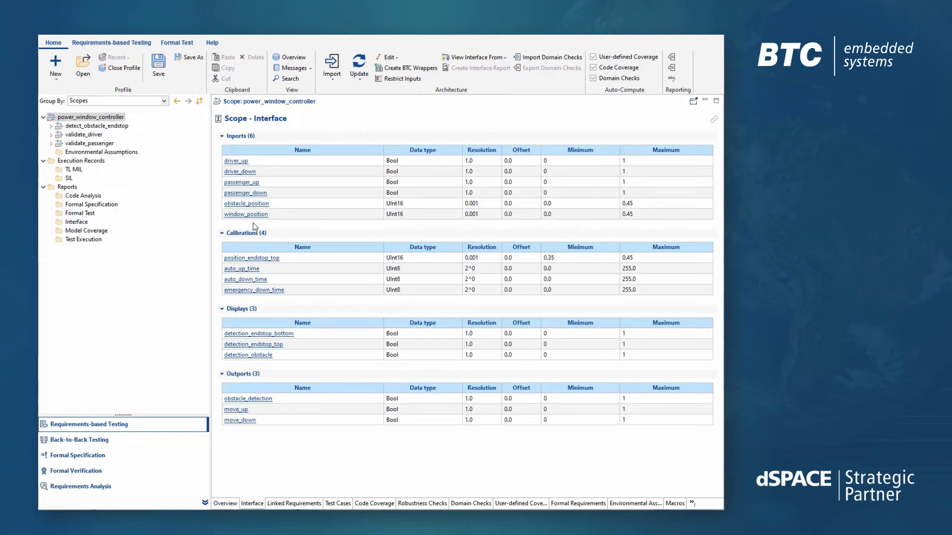
click(236, 160)
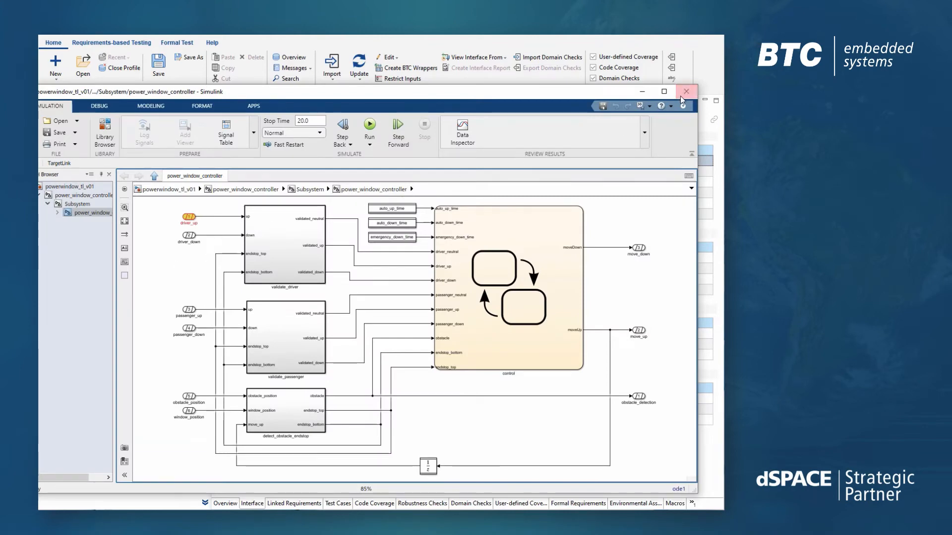
Step: Close the Simulink power_window_controller window to return to the interface table
click(686, 92)
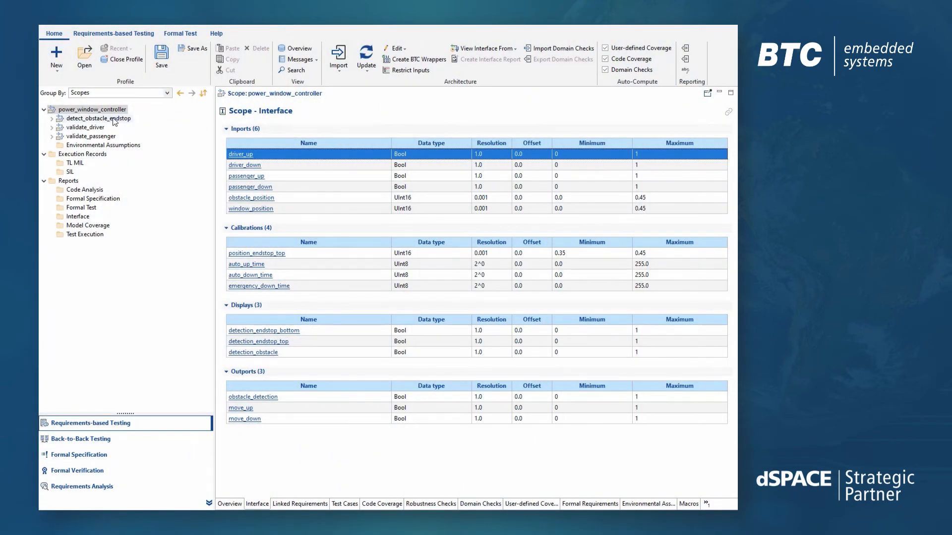
click(97, 118)
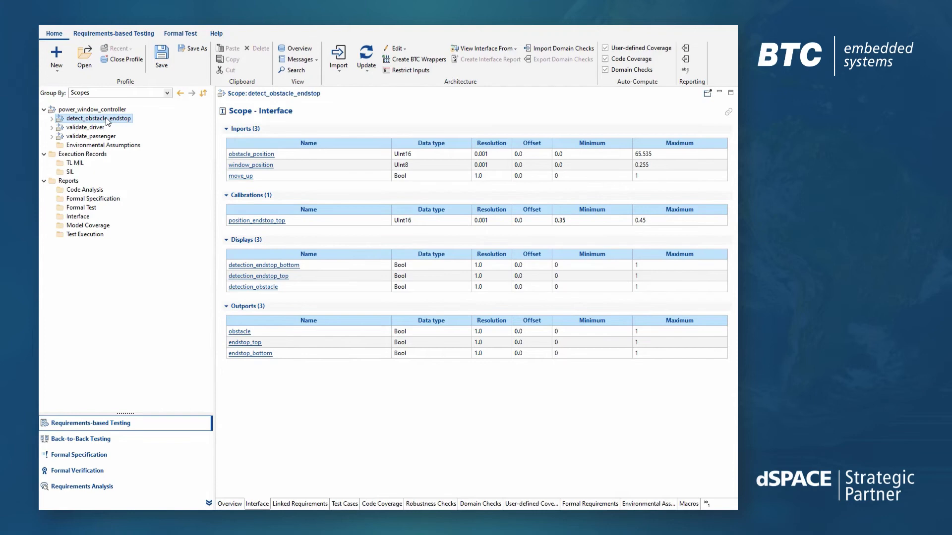
click(85, 127)
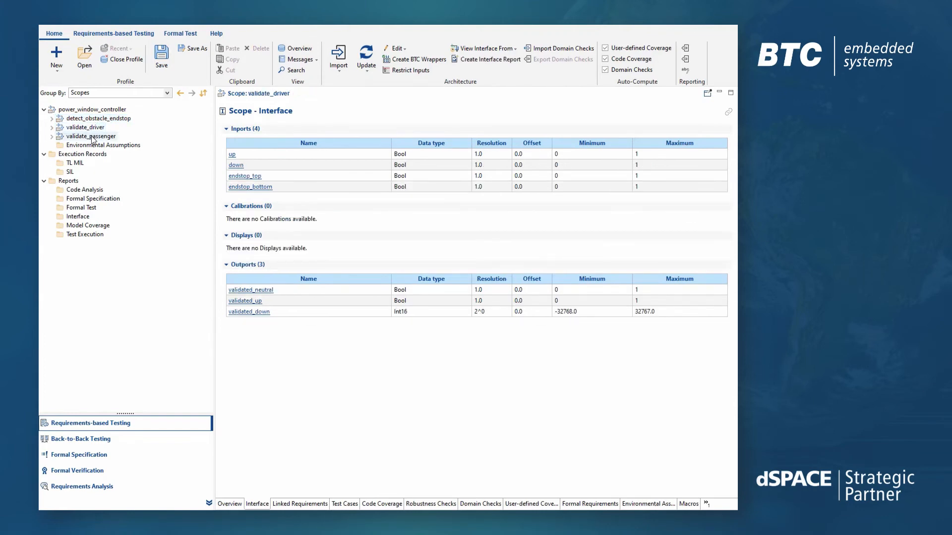
click(90, 135)
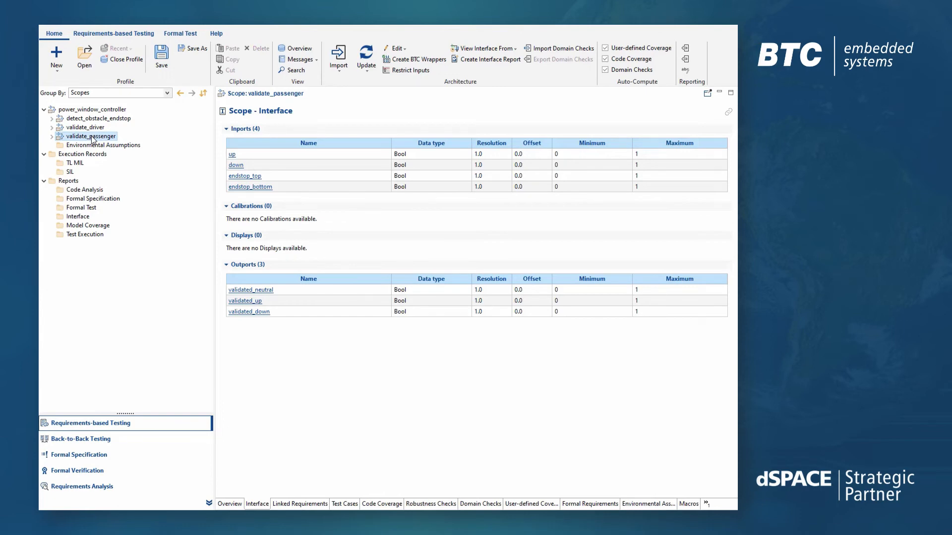
click(92, 109)
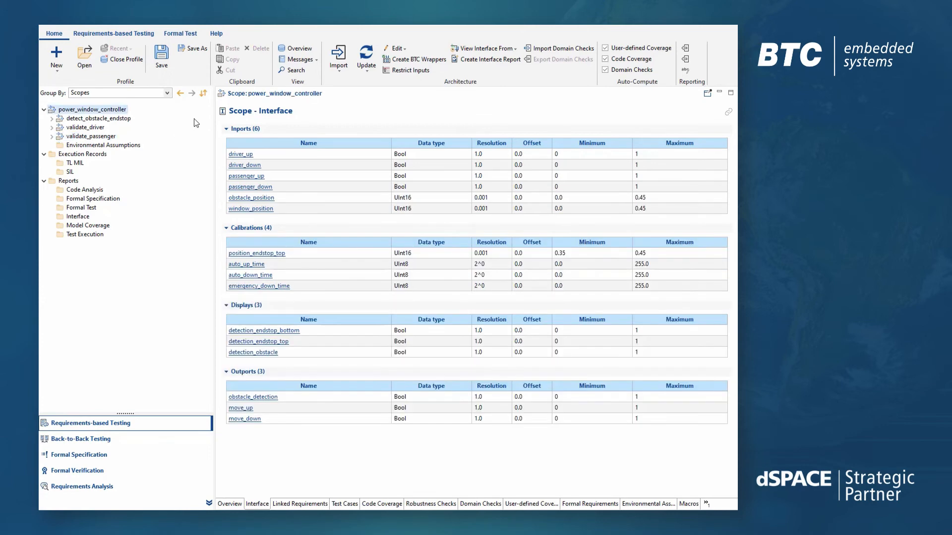
Step: Update all architectures, accepting the driver_up to driver_up_new signal mapping
click(366, 57)
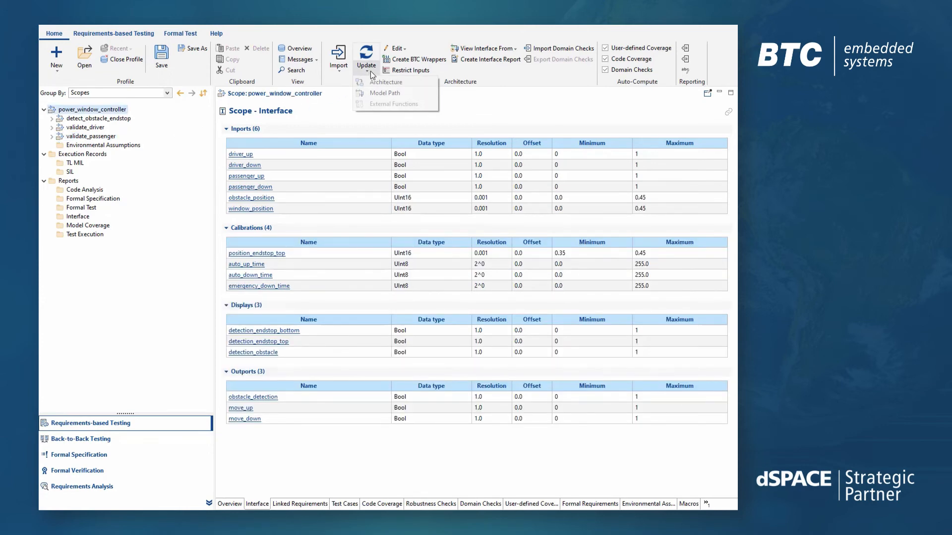
mouse_move(386, 82)
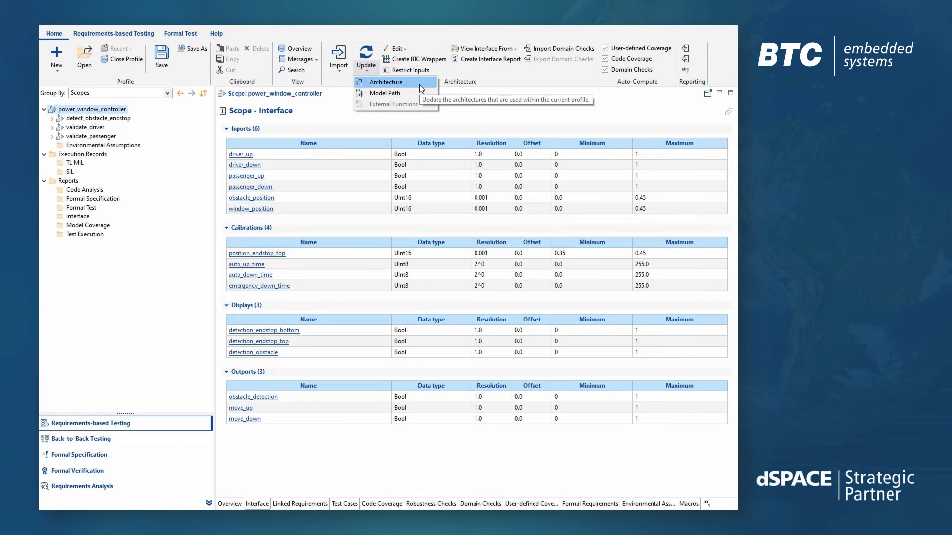
click(385, 82)
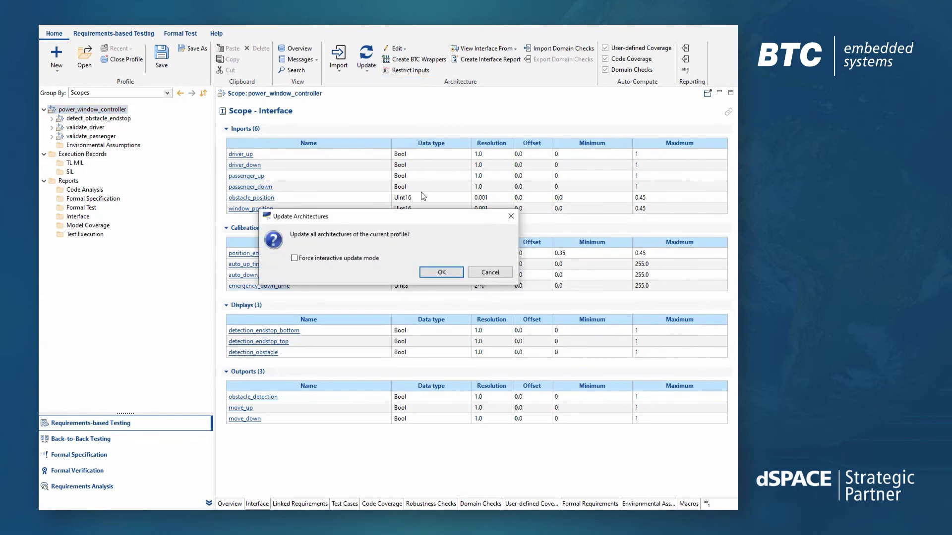
click(440, 271)
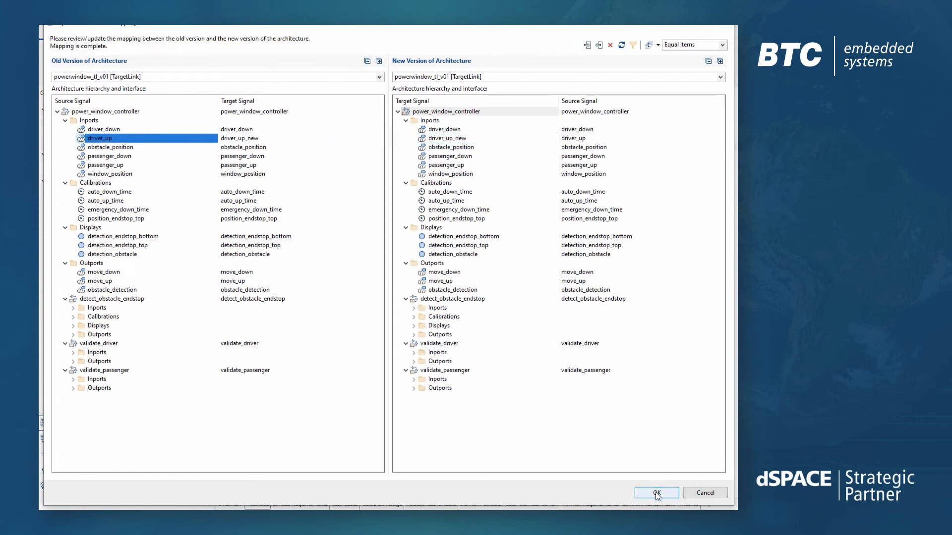
click(657, 493)
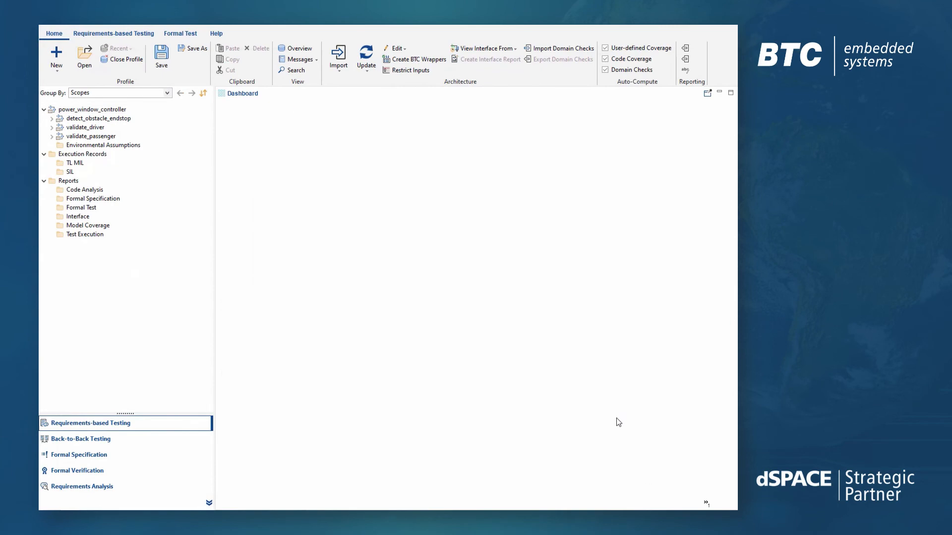
Step: Reopen the power_window_controller scope overview and inspect its updated interface signals
click(92, 109)
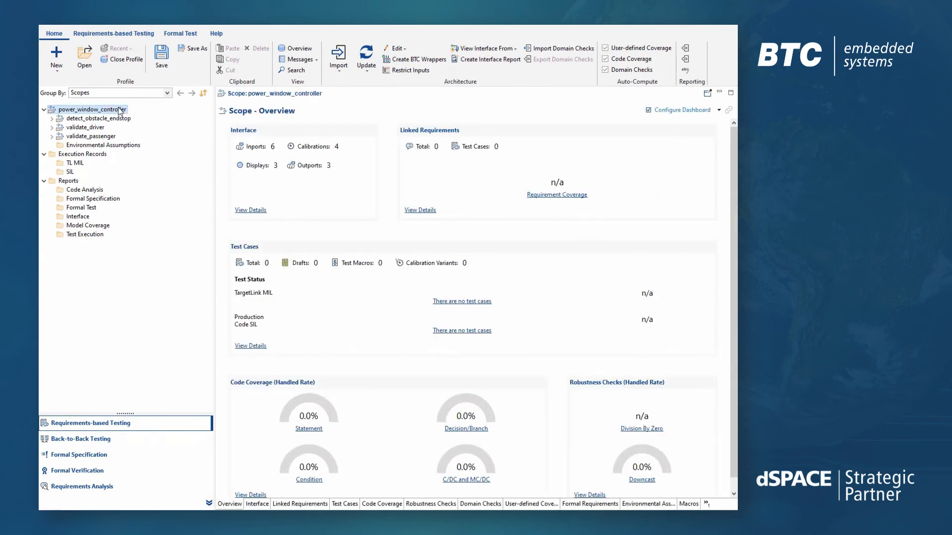
click(257, 504)
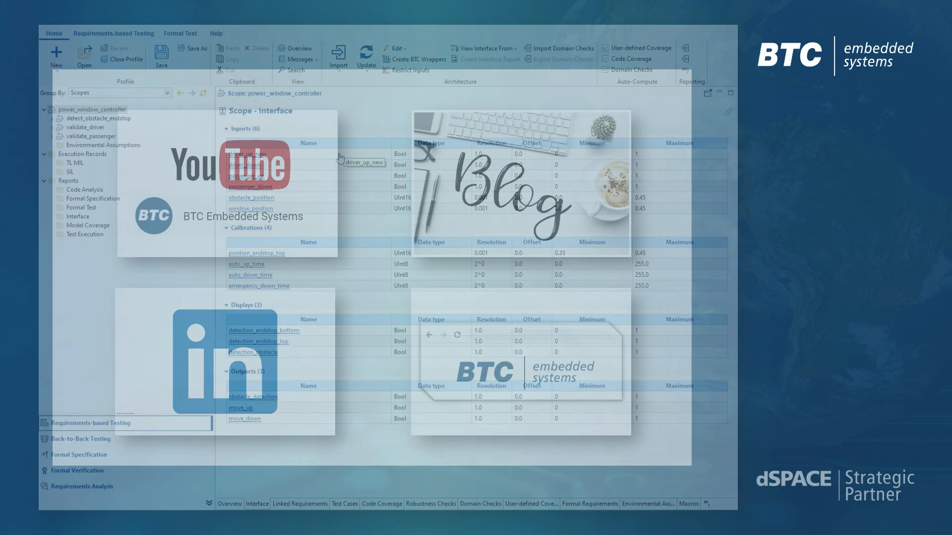